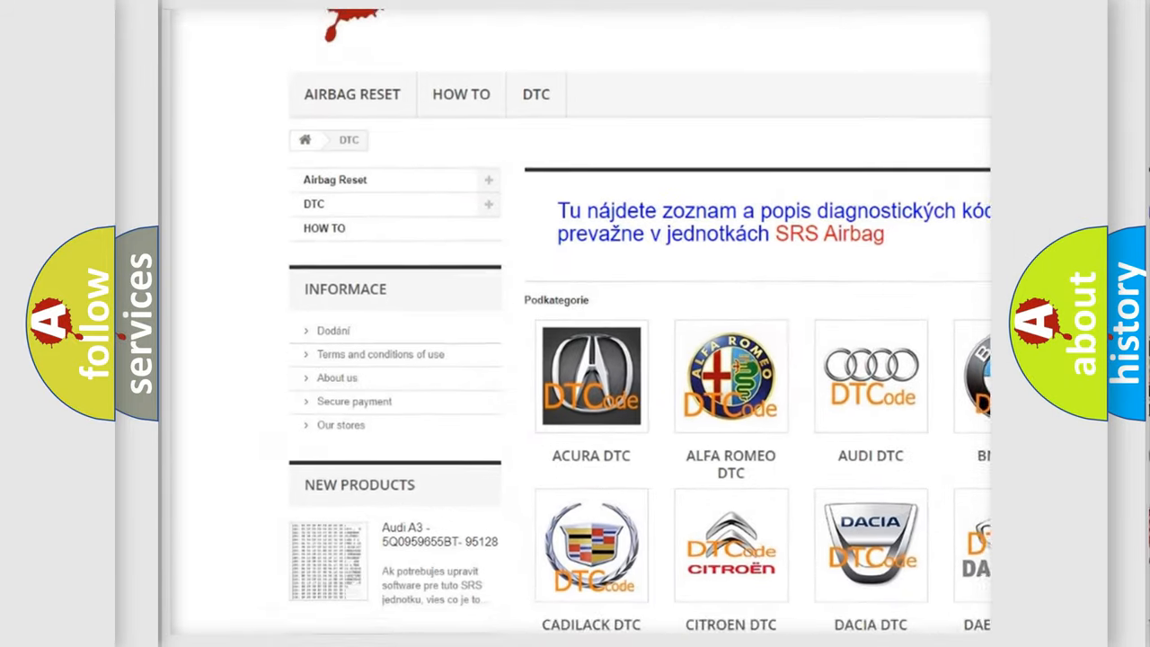
- Scroll the DTC code page past the Acura-to-Kia make grid toward the Lexus P0015 card
{"action": "scroll", "scroll_direction": "down", "scroll_amount": 3}
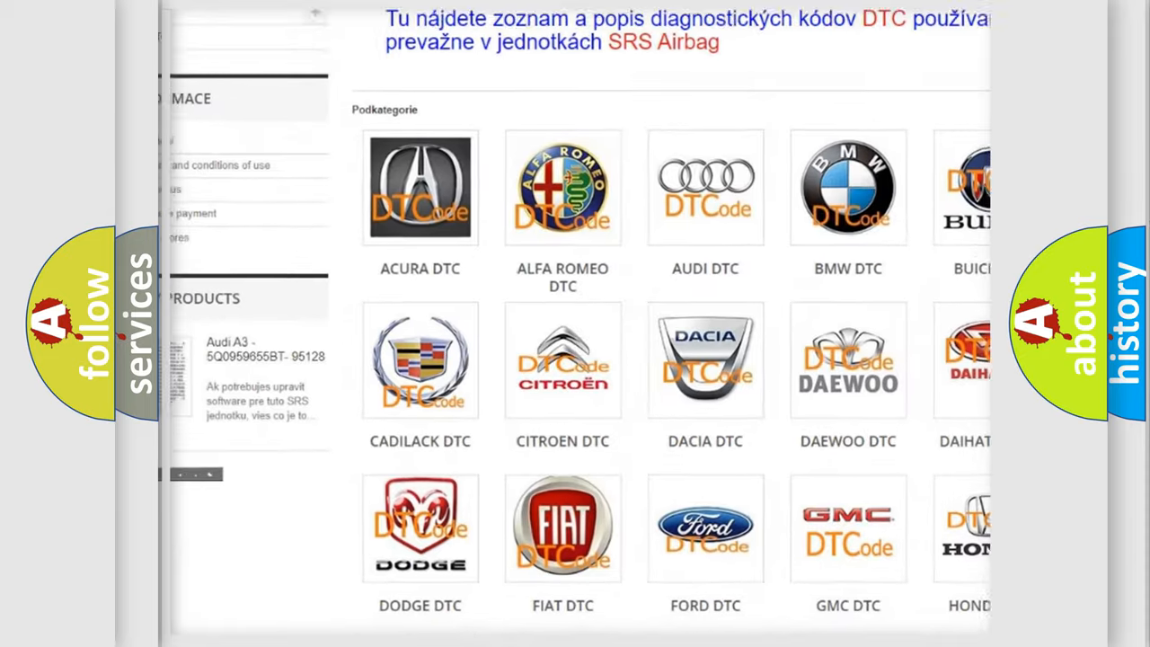
{"action": "scroll", "scroll_direction": "down", "scroll_amount": 3}
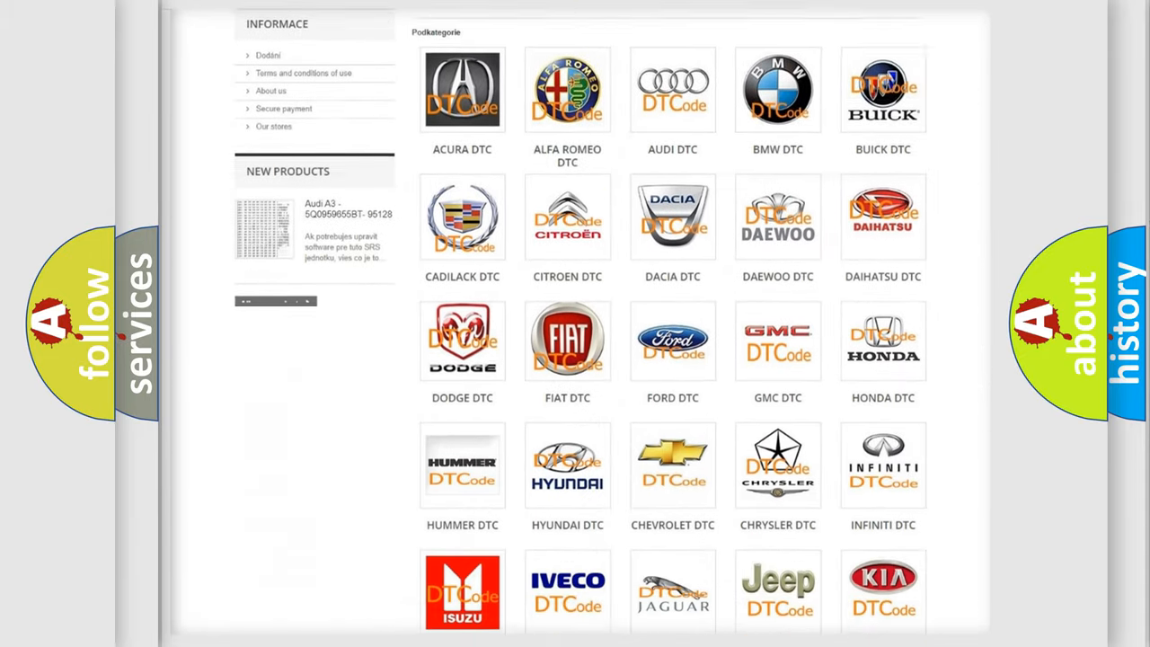
{"action": "scroll", "scroll_direction": "down", "scroll_amount": 3}
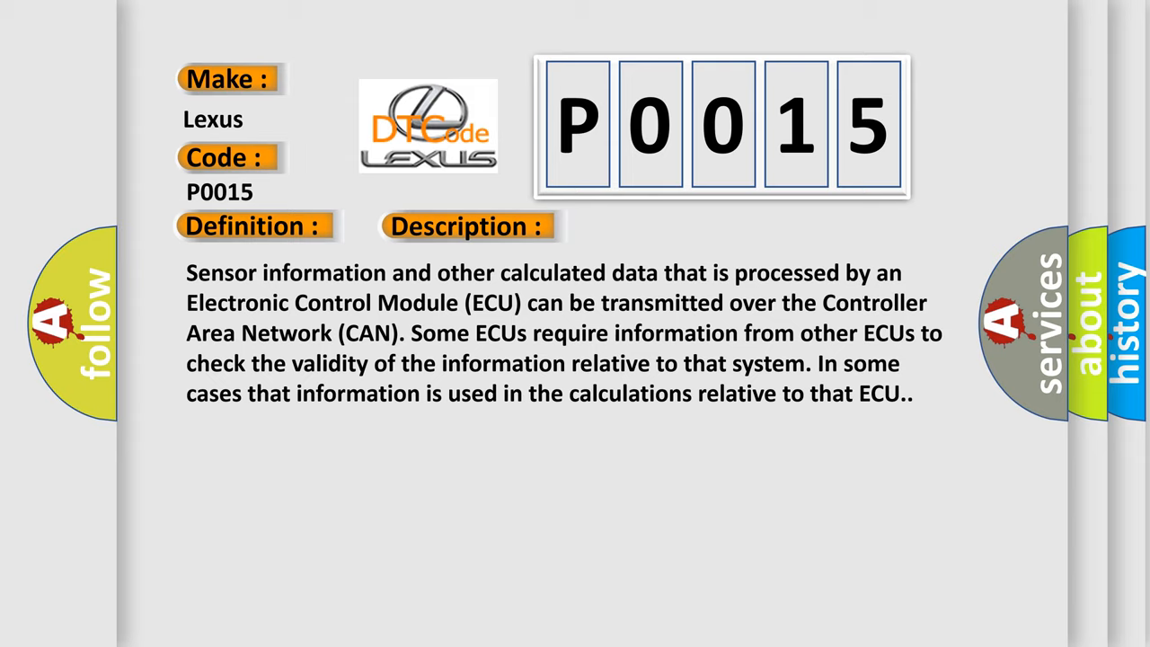
- Advance the P0015 slide from the description to its cause, Body Control Module (BCM)
{"action": "left_click", "coordinate": [660, 225]}
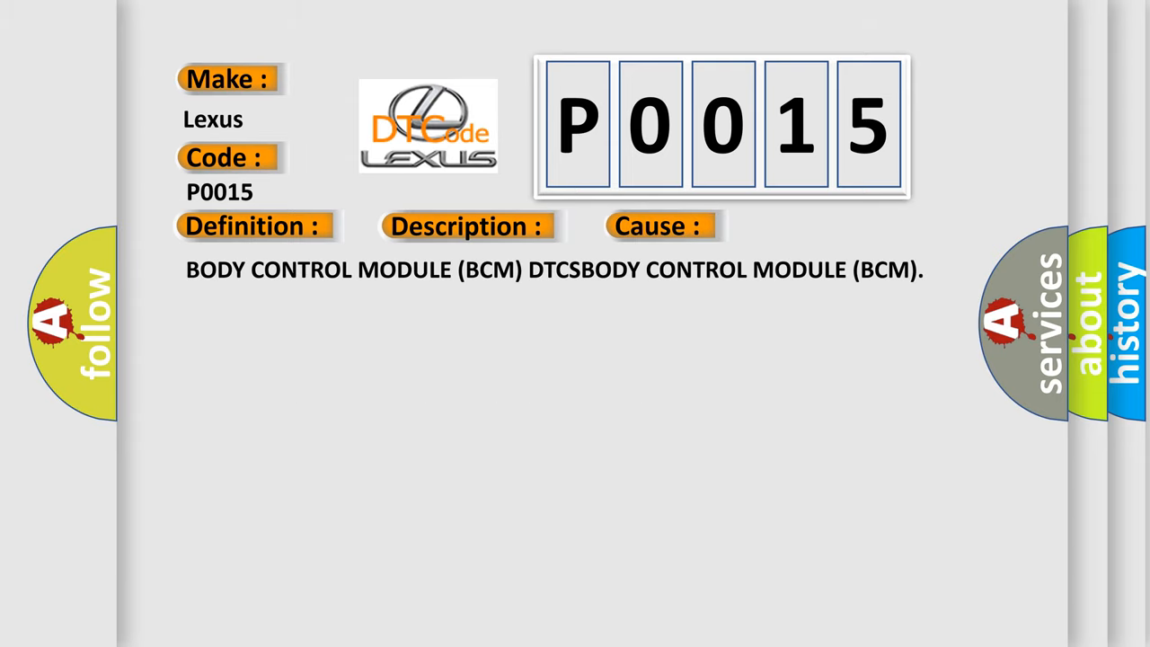